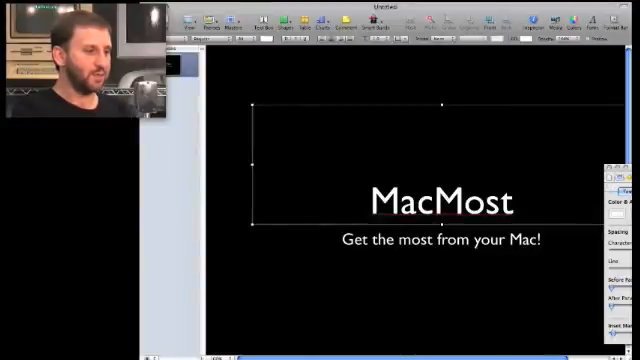
Select the MacMost title text to adjust its font.
left_click(240, 44)
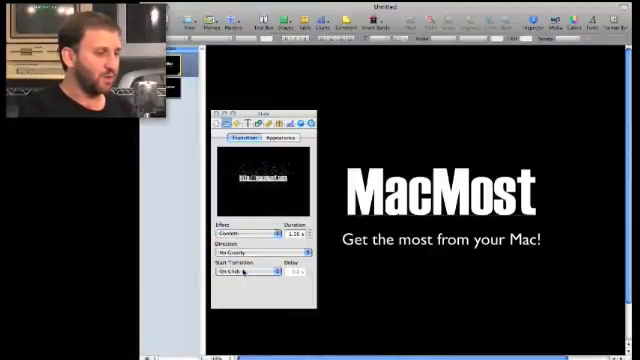
Choose a slide transition effect in the Inspector's Transition pane.
left_click(244, 228)
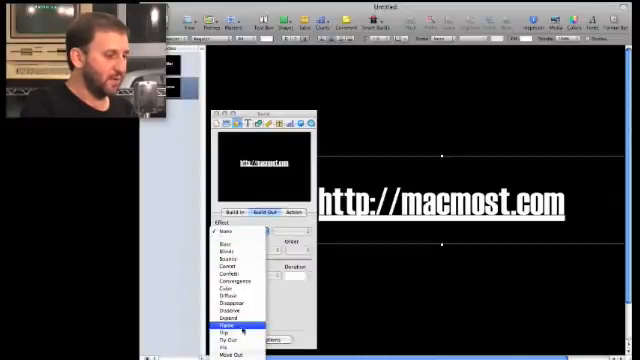
left_click(220, 328)
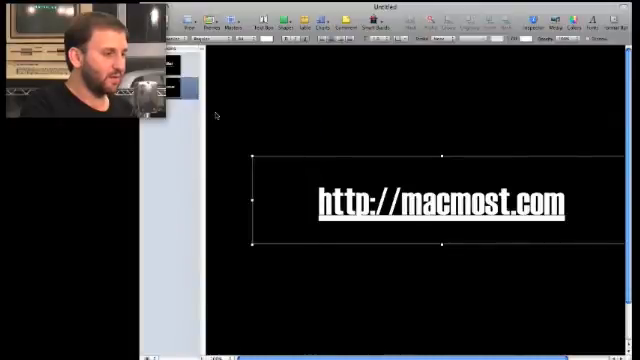
left_click(184, 8)
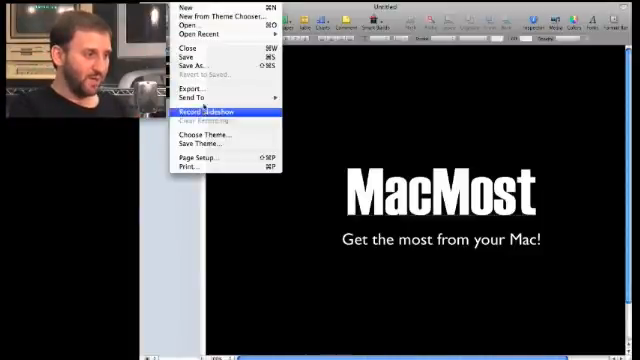
Open File > Export to reach the QuickTime movie settings.
left_click(212, 116)
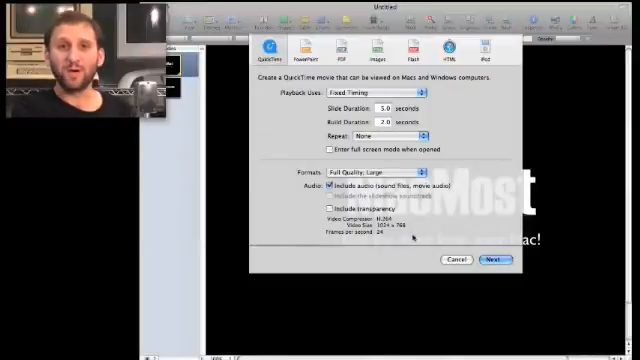